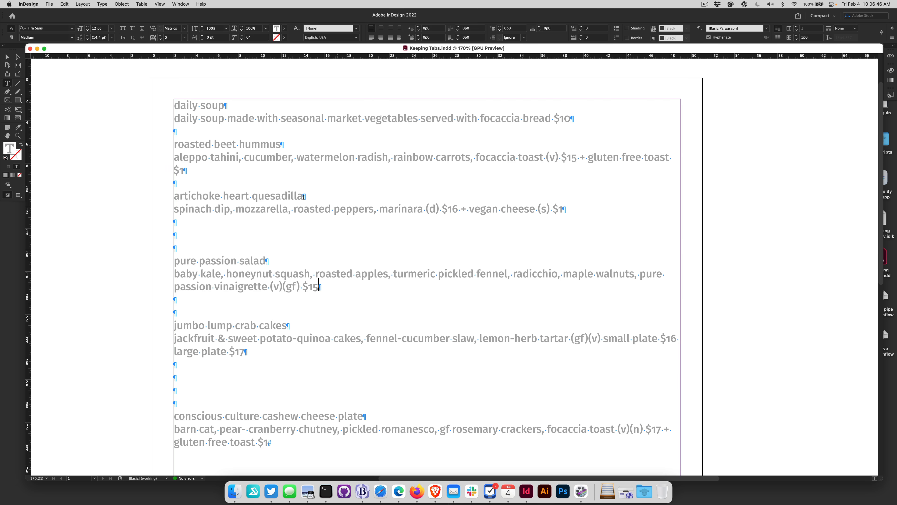
# Enter the GREP find pattern \r+ using End of Paragraph repeated One or More Times.
pyautogui.click(305, 201)
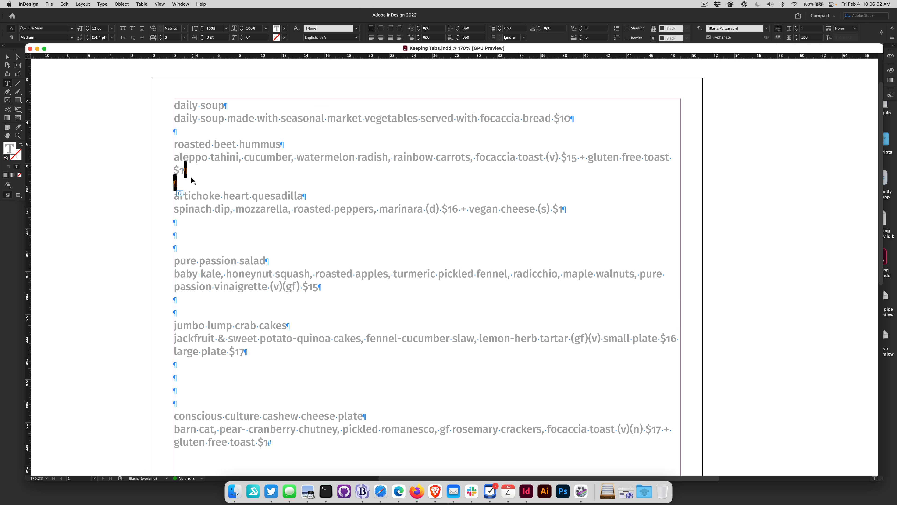
pyautogui.moveTo(189, 176)
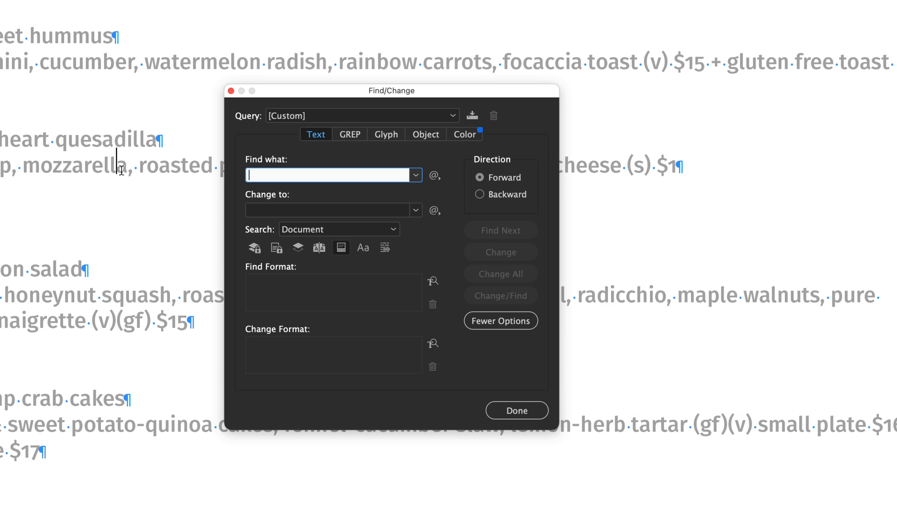
pyautogui.moveTo(346, 144)
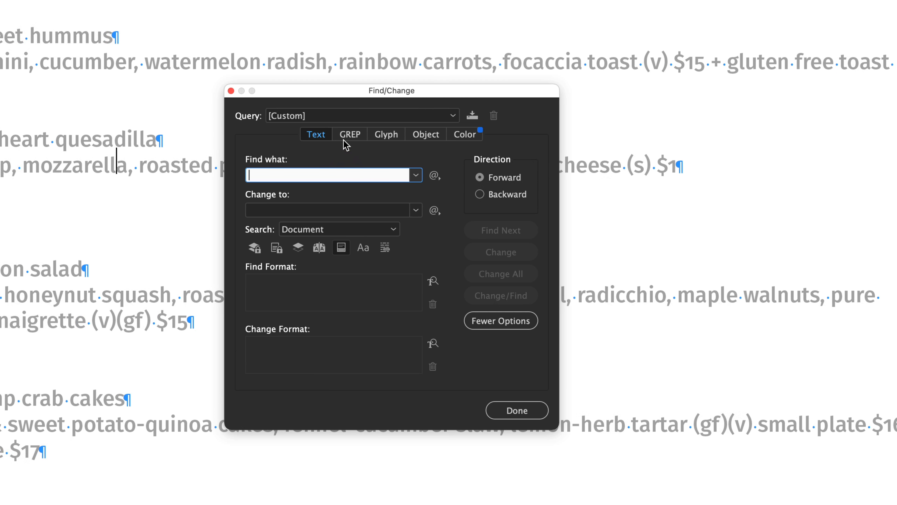
pyautogui.click(349, 134)
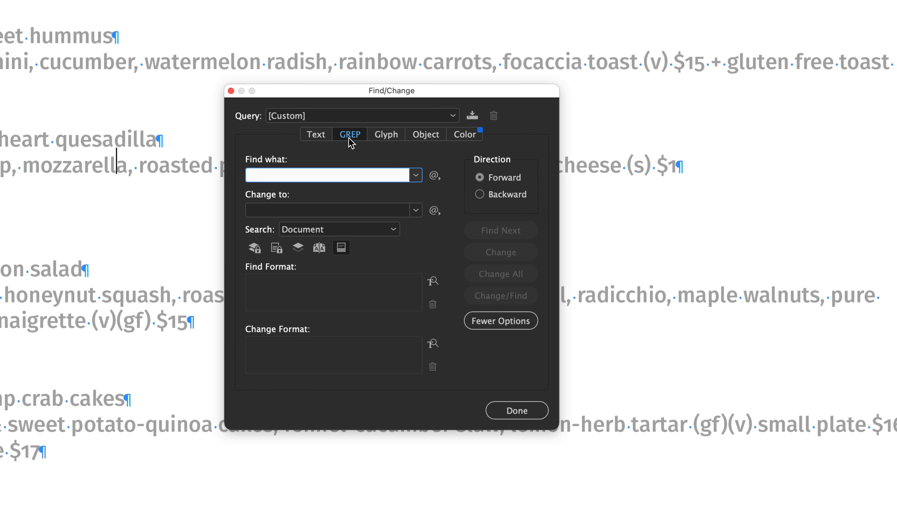
pyautogui.click(434, 175)
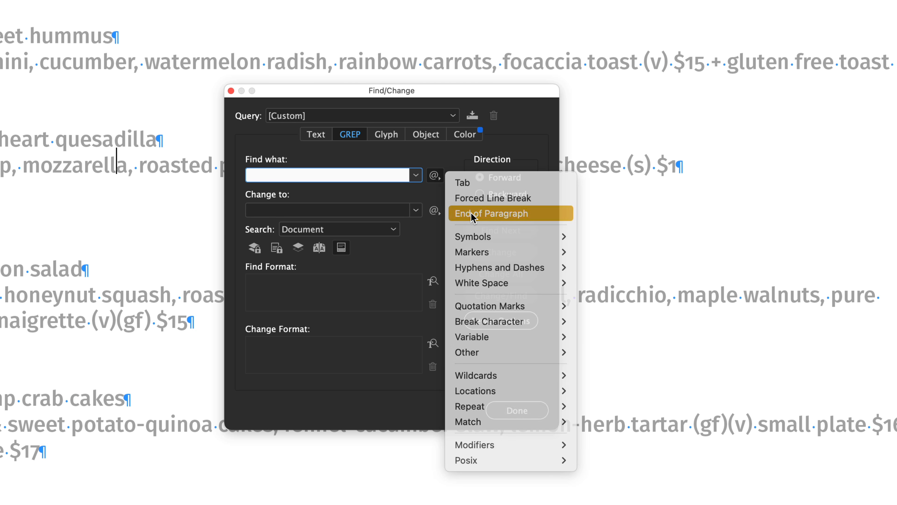
pyautogui.click(491, 213)
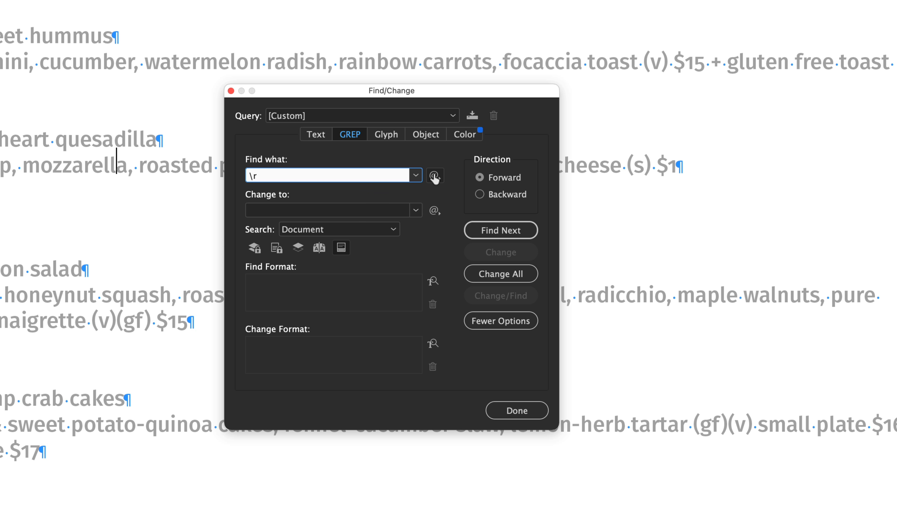
pyautogui.click(434, 175)
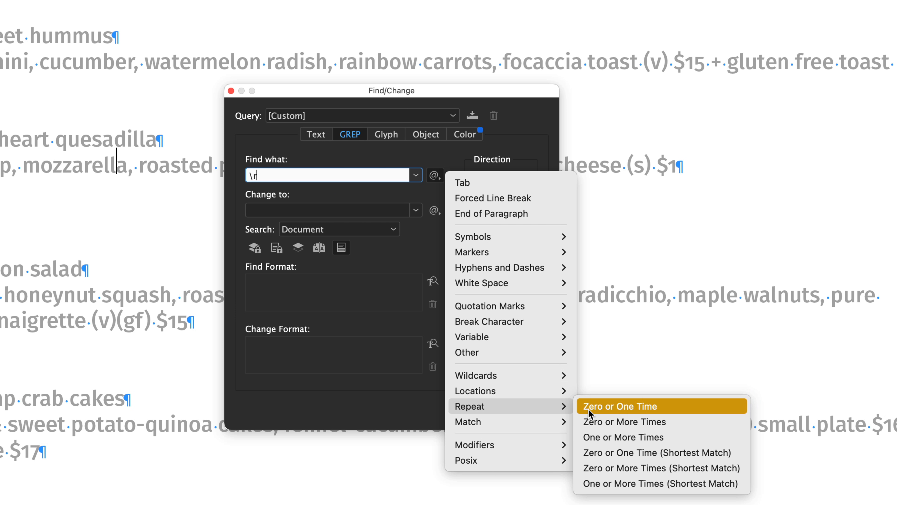
pyautogui.moveTo(637, 436)
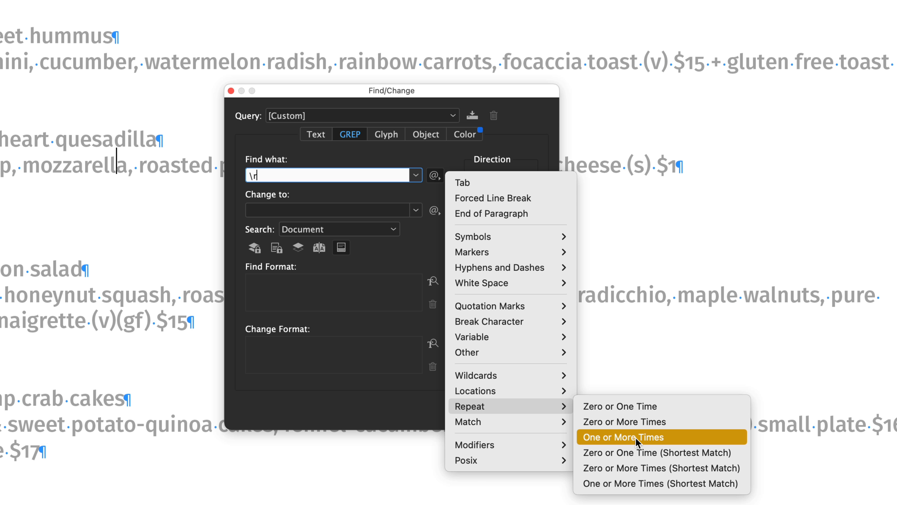
pyautogui.click(622, 436)
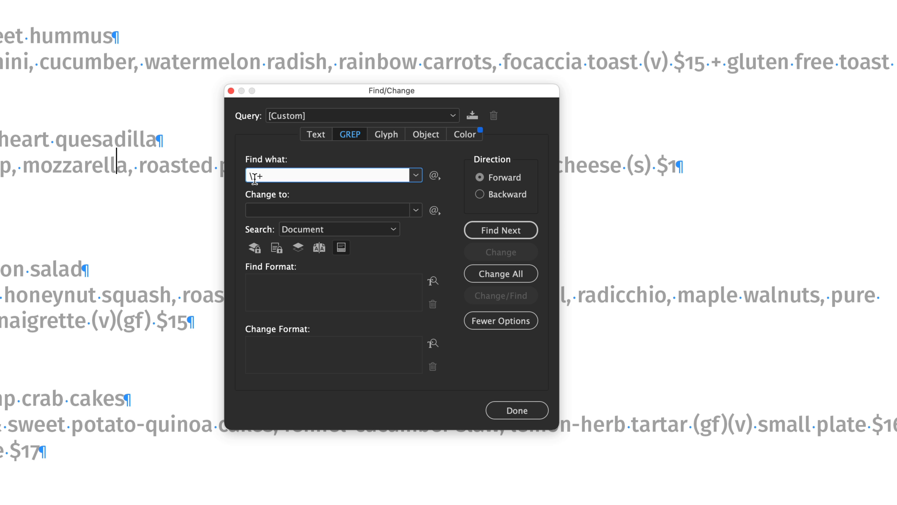
pyautogui.write('\\r')
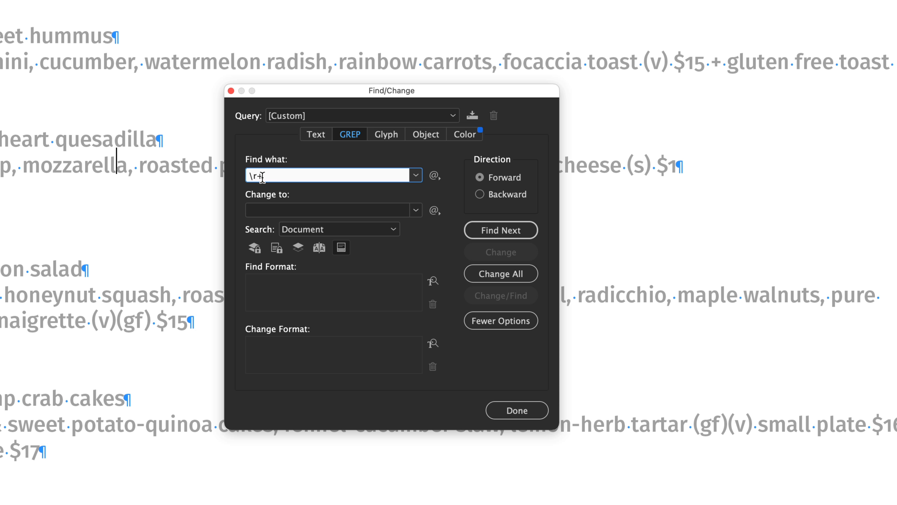
pyautogui.moveTo(434, 210)
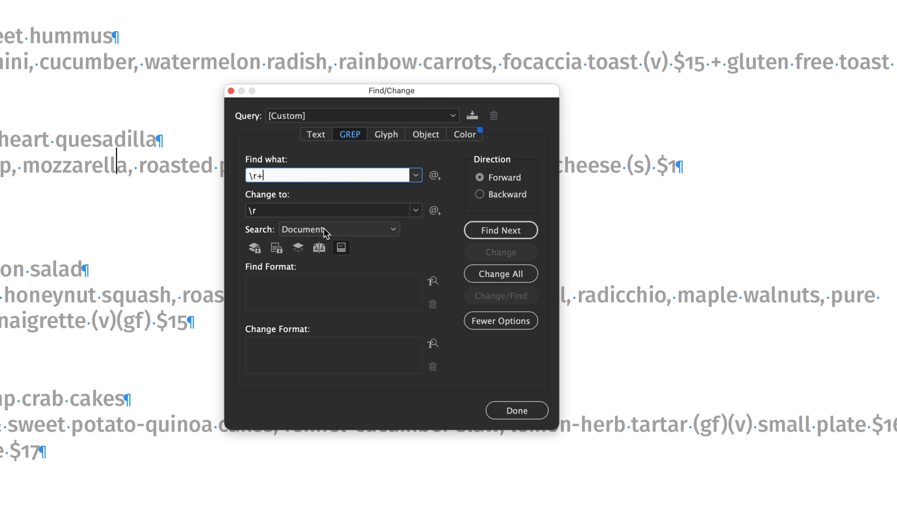
# Set Change to a single \r and keep the search scope on Document.
pyautogui.click(337, 229)
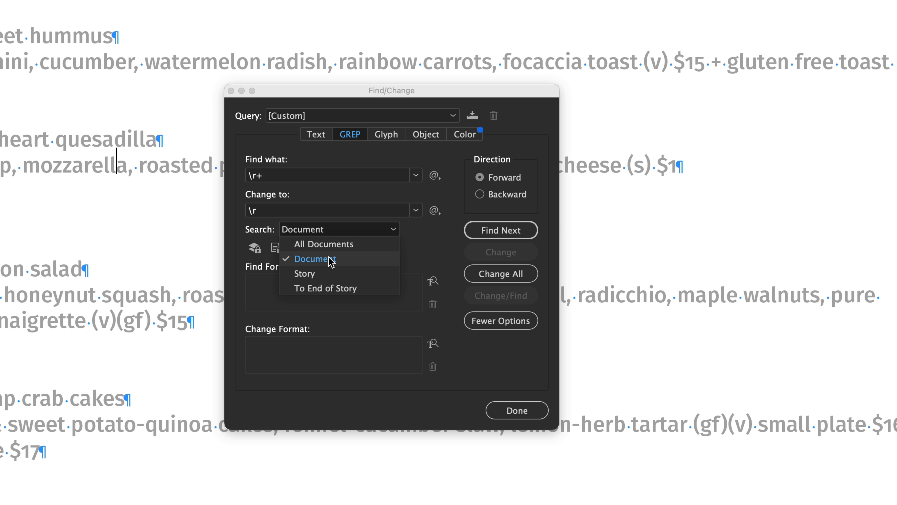
pyautogui.moveTo(331, 269)
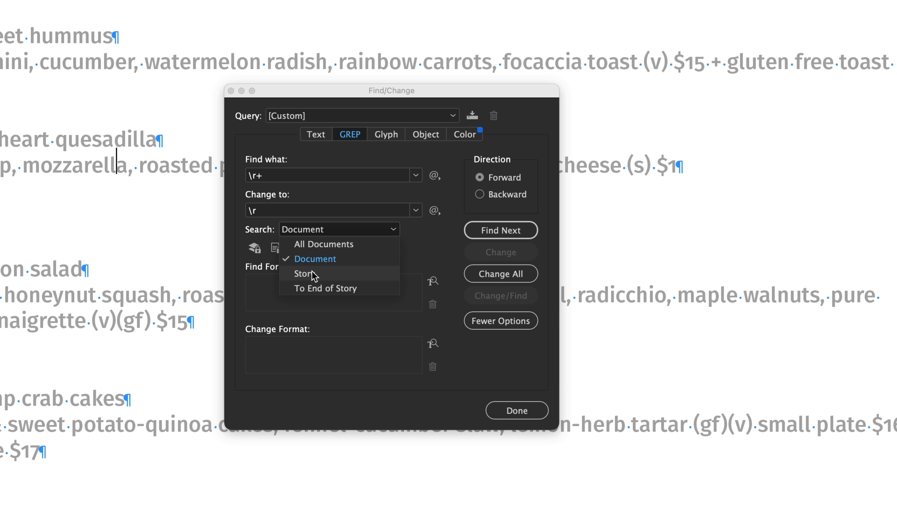
pyautogui.moveTo(314, 258)
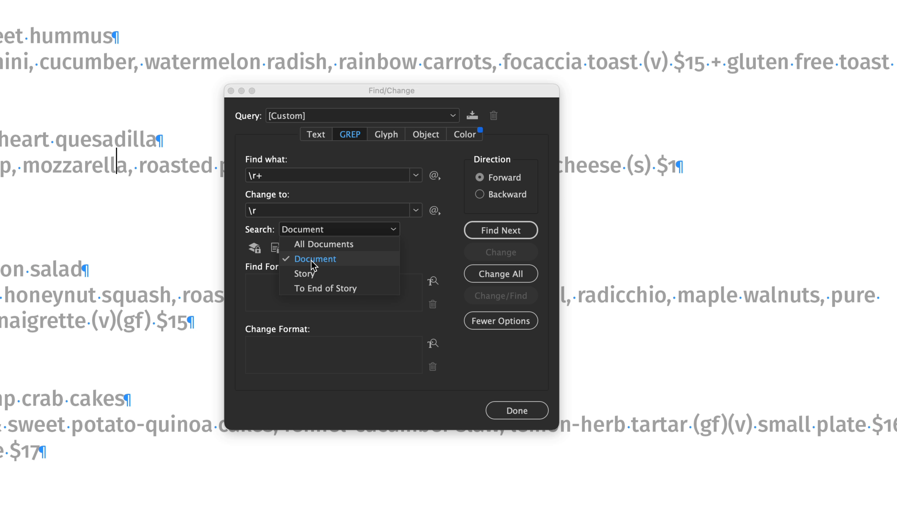
pyautogui.click(314, 258)
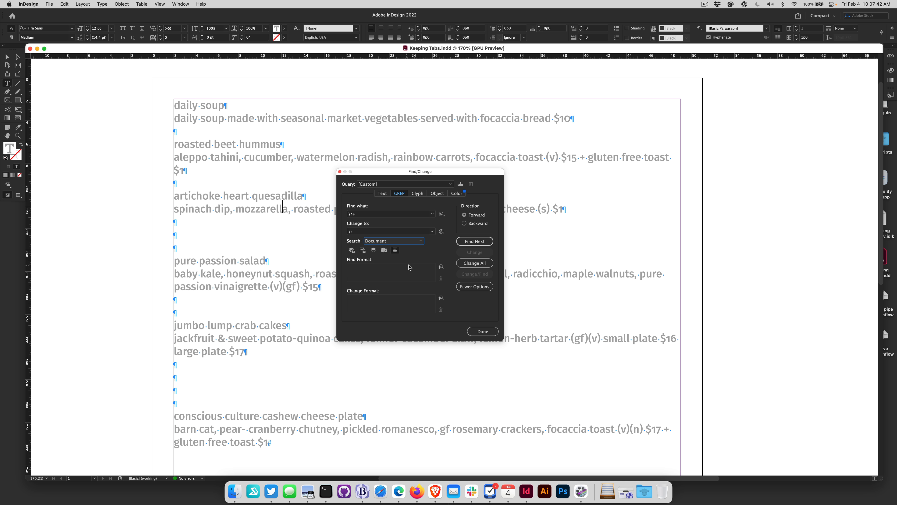
# Change All, making 11 replacements, and dismiss the confirmation alert.
pyautogui.click(473, 262)
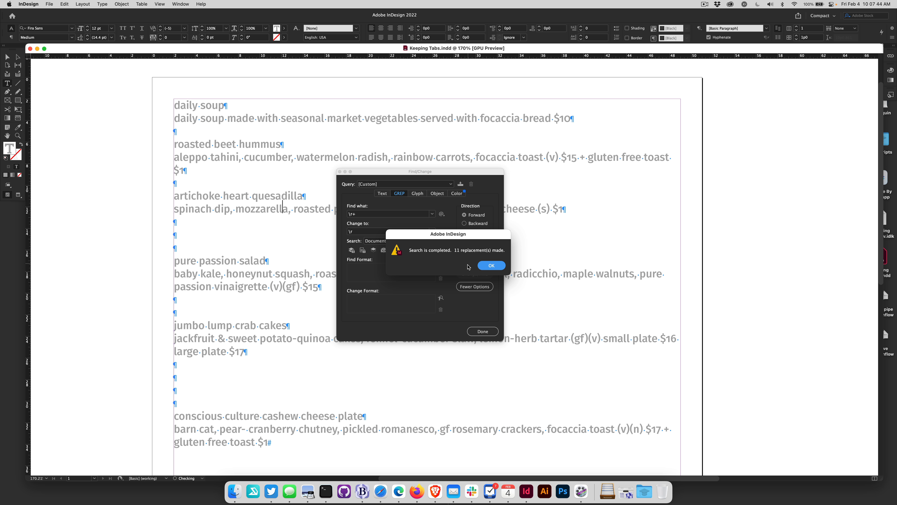
pyautogui.click(490, 265)
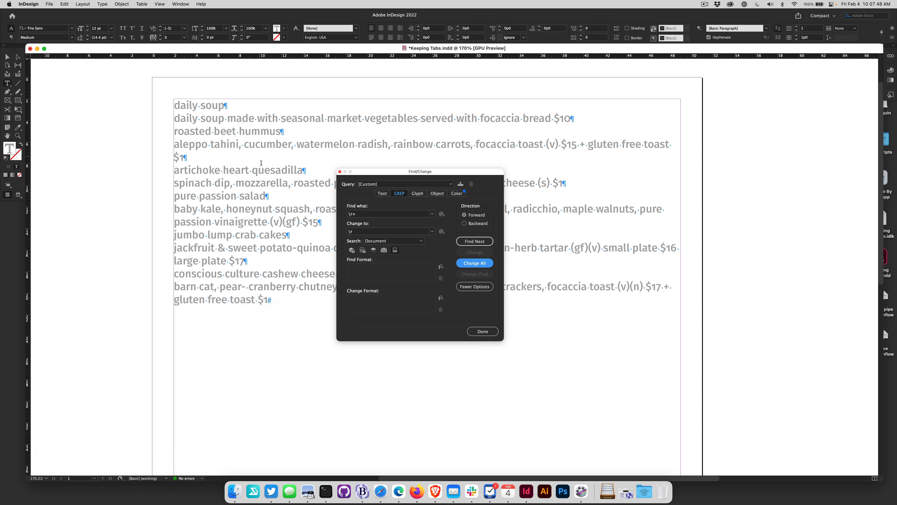
pyautogui.moveTo(273, 255)
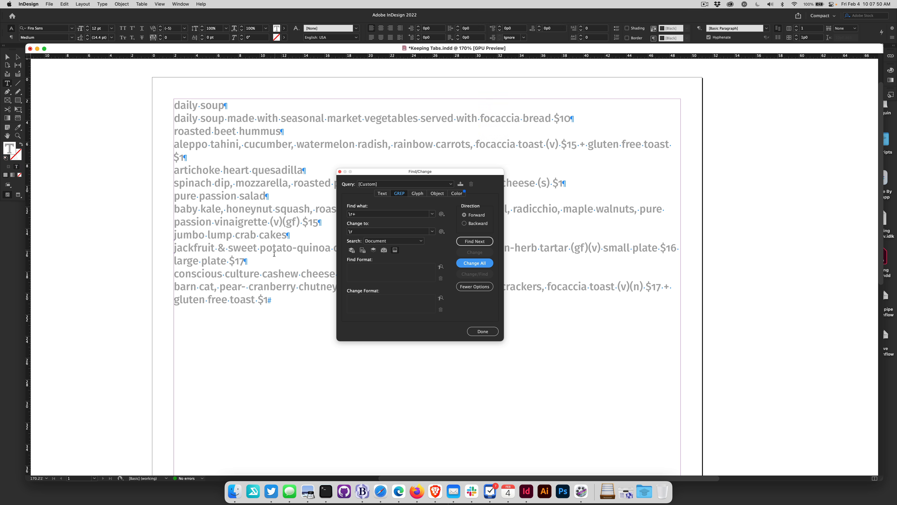
pyautogui.moveTo(225, 216)
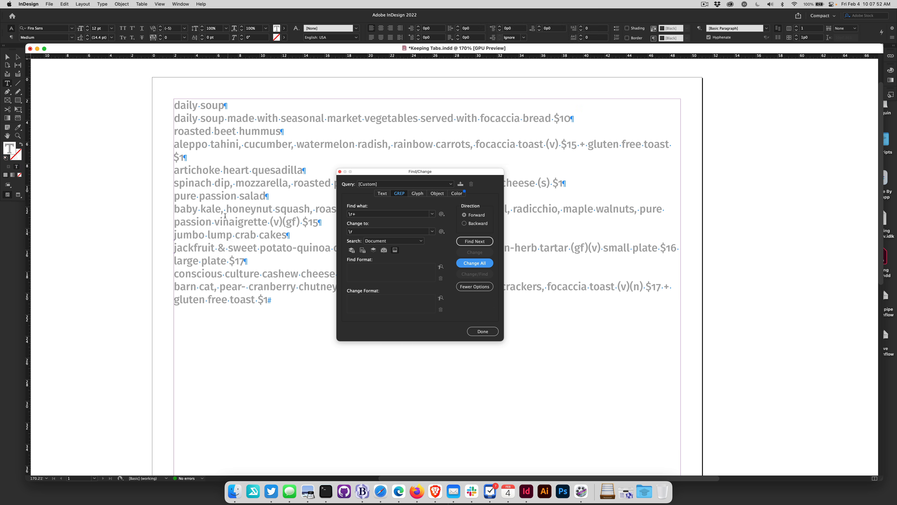